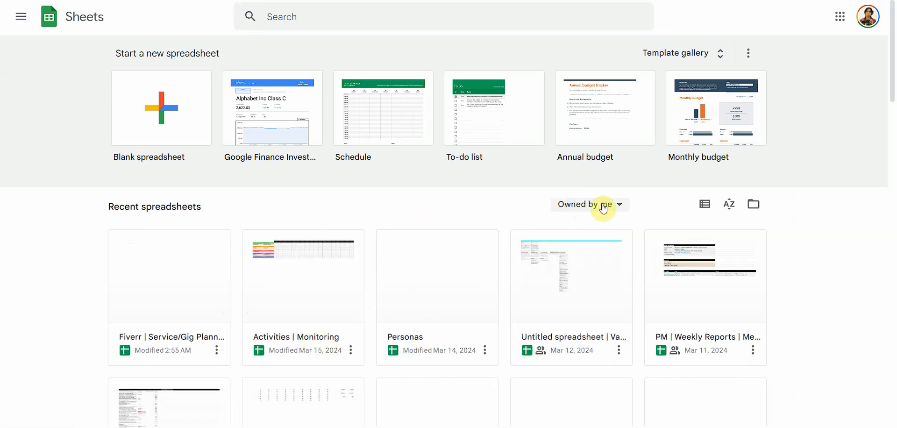
Explore the recent-spreadsheets ownership filter, list/thumbnail layout toggle and sort order options.
{"action": "left_click", "coordinate": [588, 204]}
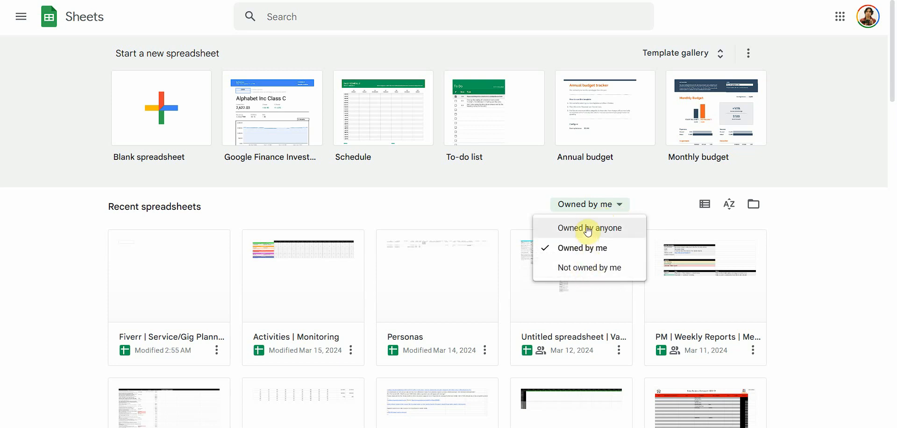
{"action": "mouse_move", "coordinate": [515, 216]}
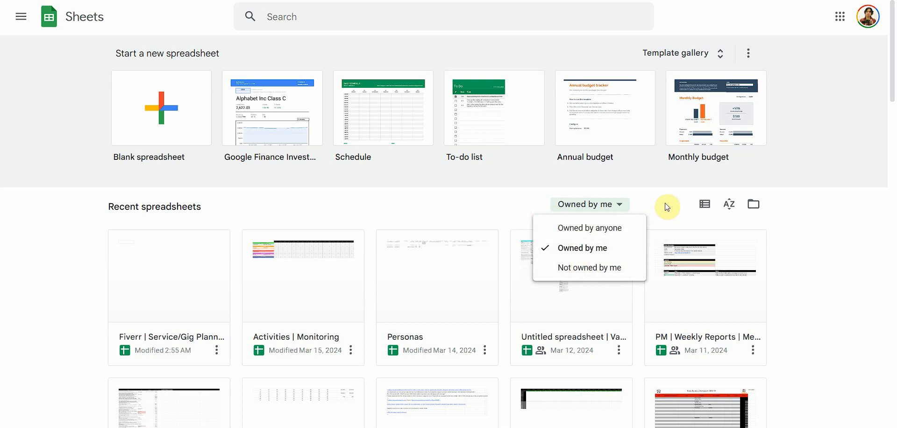
{"action": "left_click", "coordinate": [706, 204]}
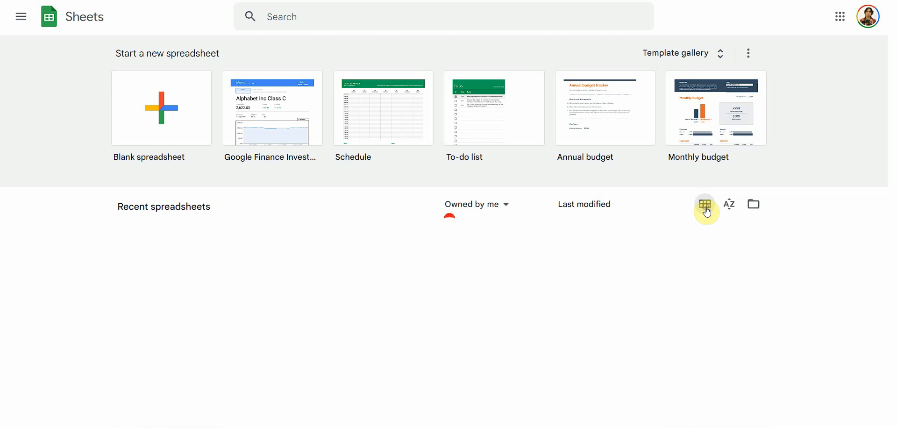
{"action": "left_click", "coordinate": [705, 204]}
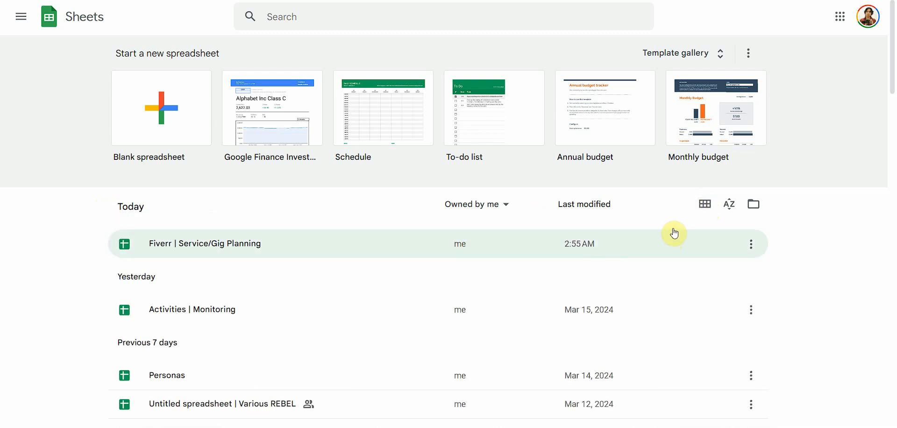
{"action": "left_click", "coordinate": [705, 203]}
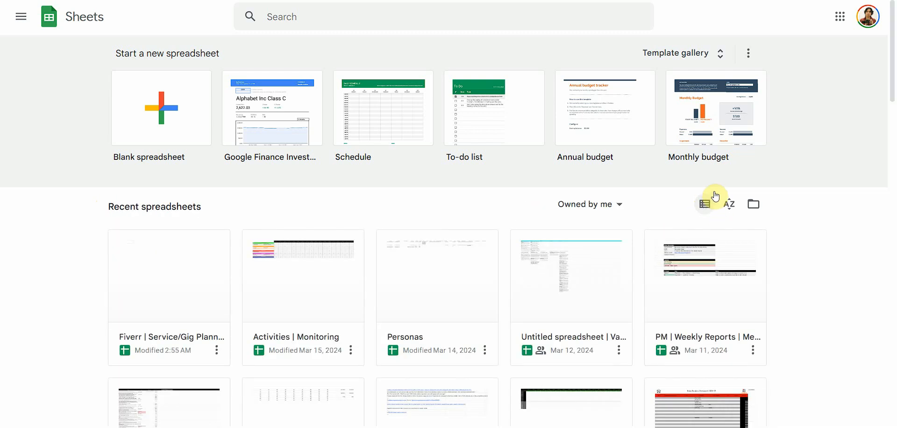
{"action": "left_click", "coordinate": [729, 204]}
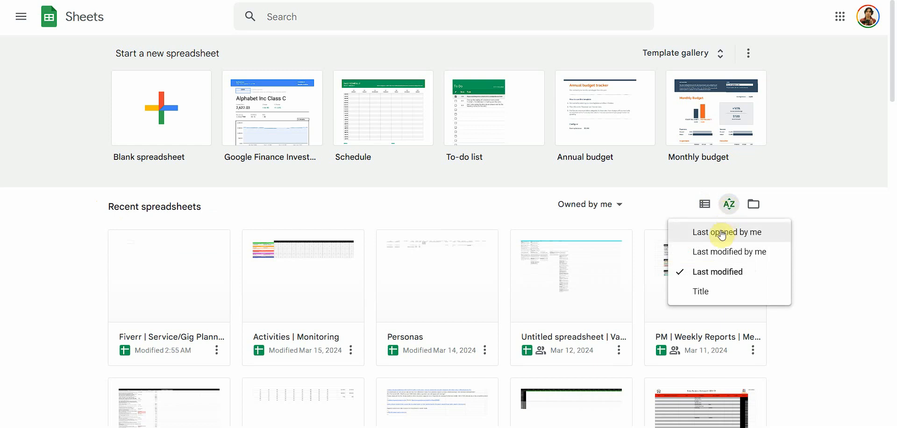
{"action": "mouse_move", "coordinate": [708, 308]}
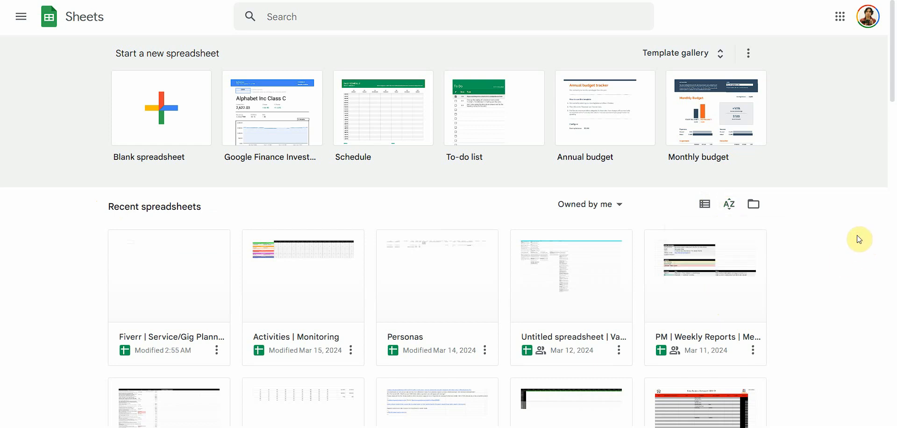
{"action": "mouse_move", "coordinate": [753, 204]}
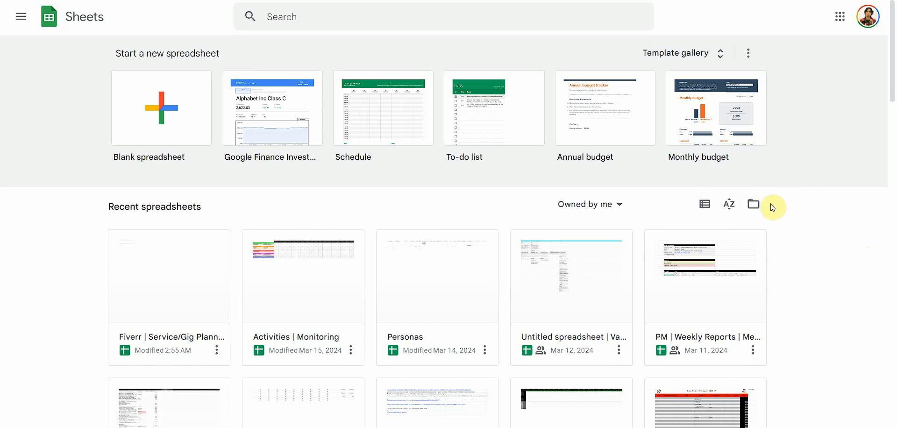
{"action": "mouse_move", "coordinate": [753, 203]}
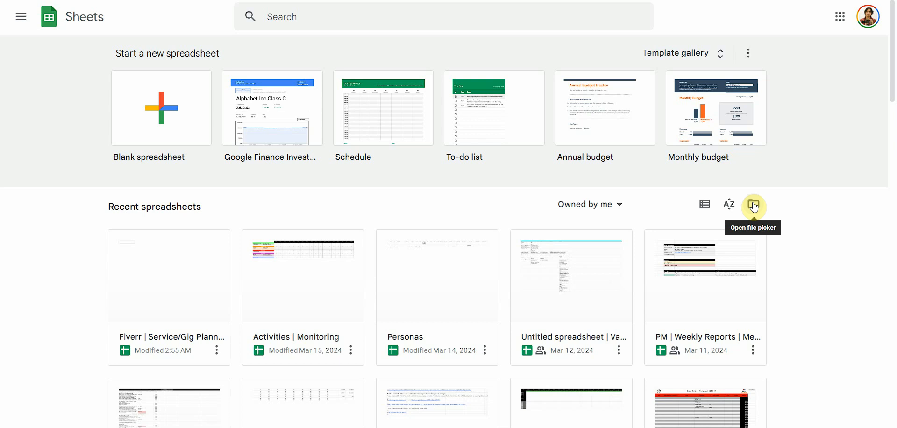
In the Open-a-file picker, show only starred files and select My General Test Sheet.
{"action": "left_click", "coordinate": [753, 204]}
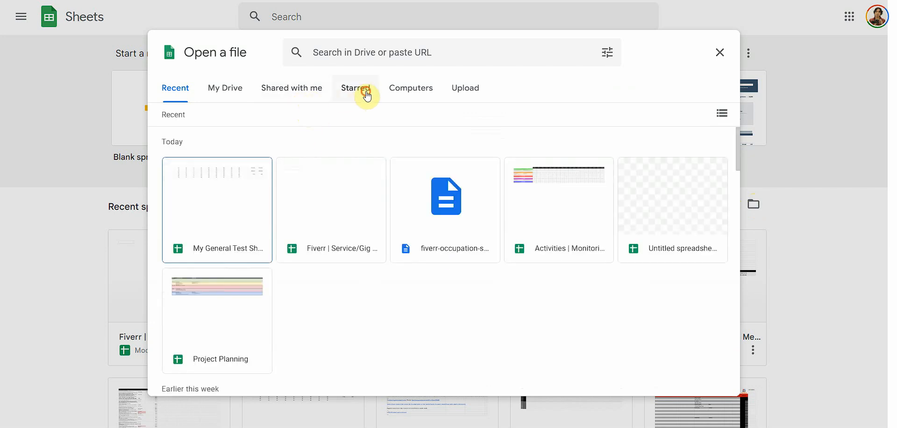
{"action": "left_click", "coordinate": [355, 88]}
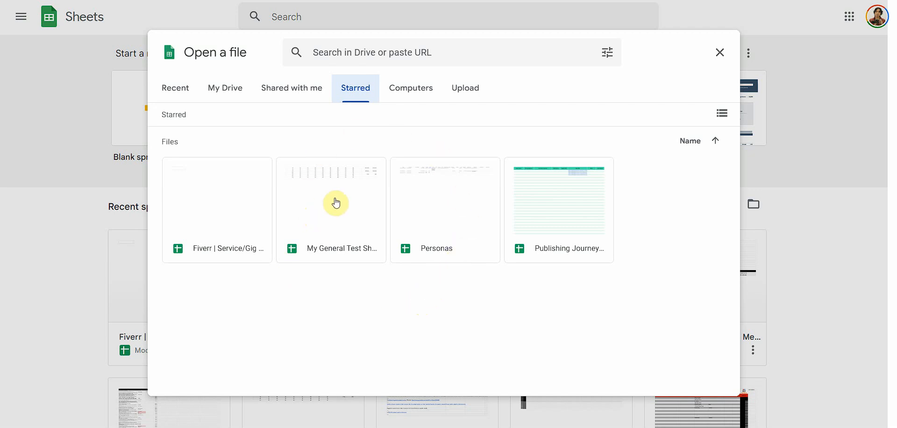
{"action": "left_click", "coordinate": [331, 210]}
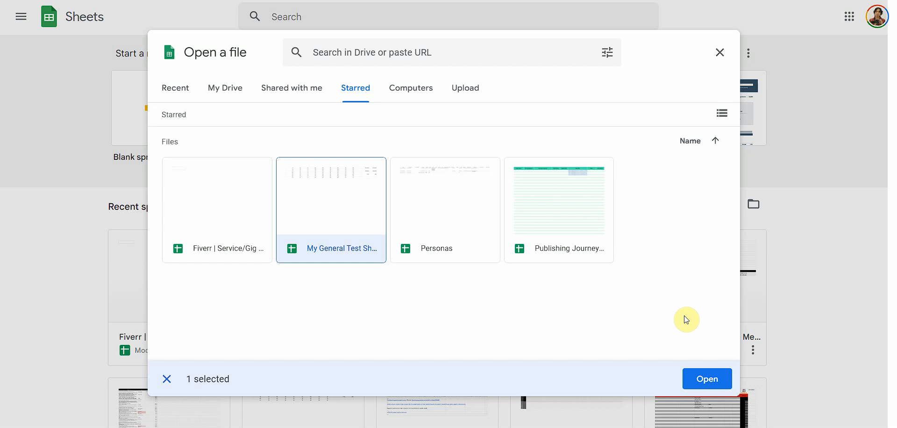
{"action": "mouse_move", "coordinate": [410, 308]}
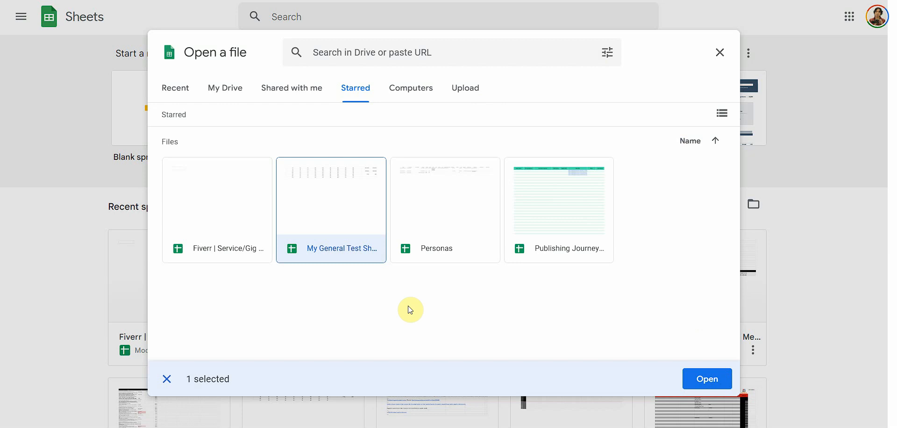
{"action": "mouse_move", "coordinate": [653, 270]}
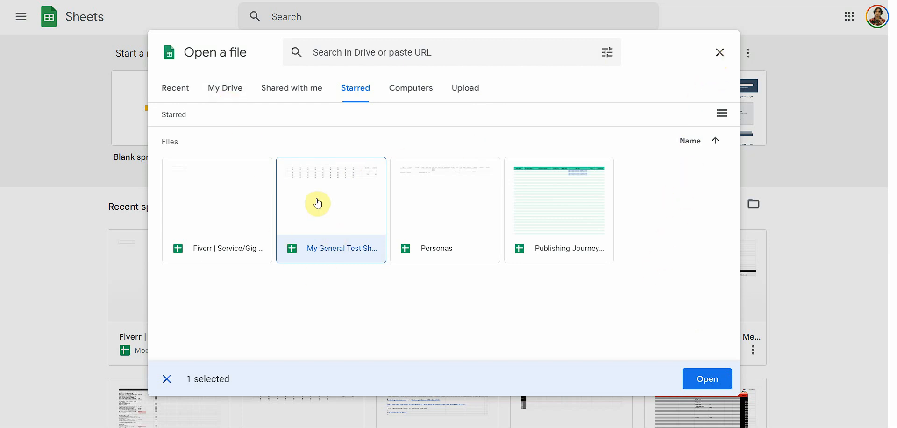
{"action": "mouse_move", "coordinate": [676, 113]}
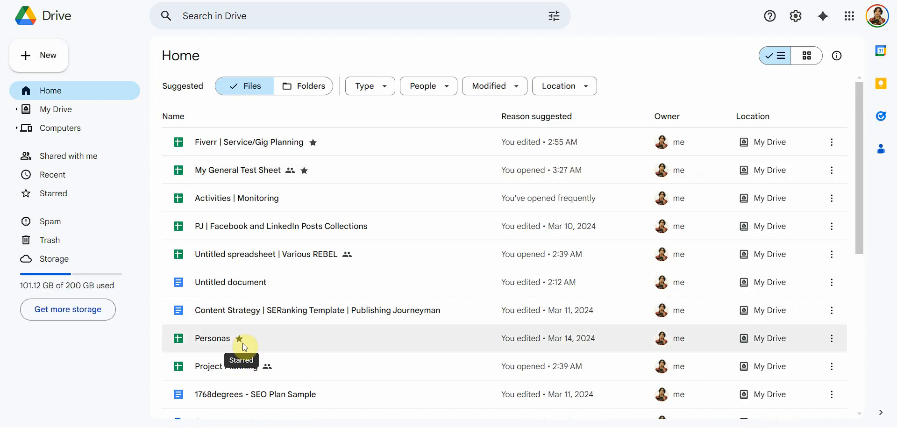
{"action": "mouse_move", "coordinate": [576, 78]}
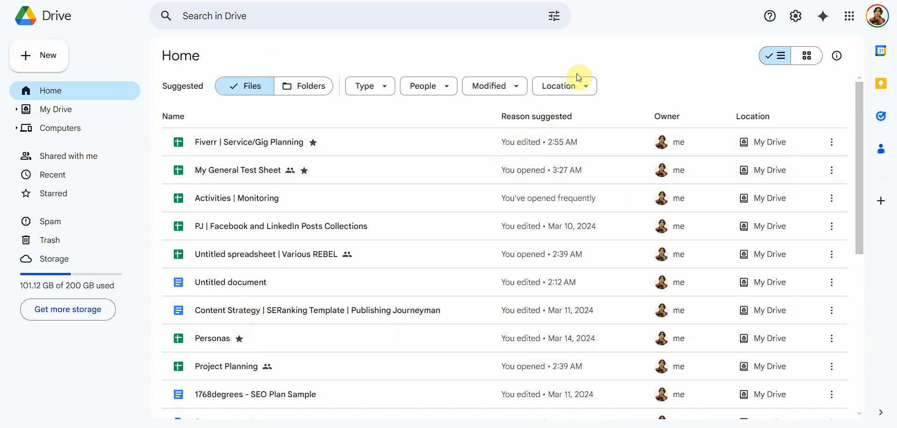
Filter Drive by the Starred location, then expand to the full is:starred search results.
{"action": "left_click", "coordinate": [561, 86]}
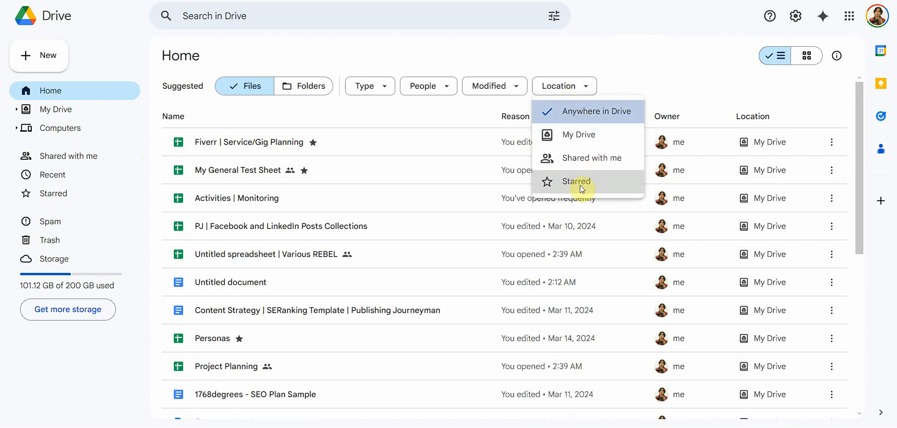
{"action": "left_click", "coordinate": [575, 182]}
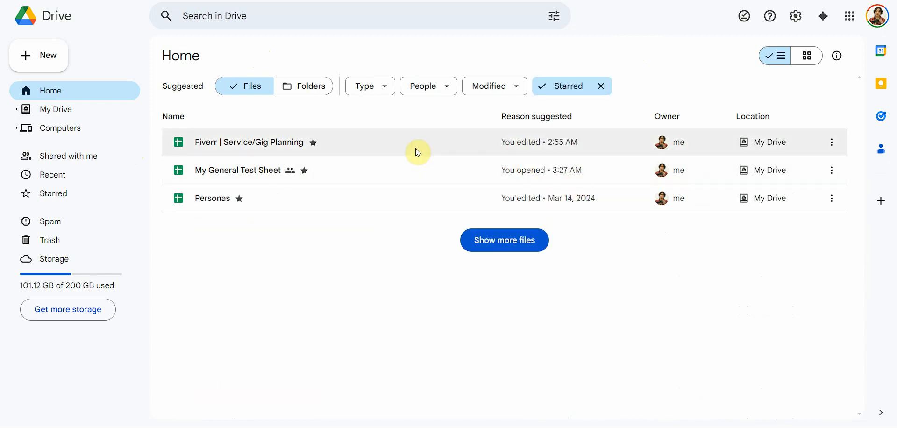
{"action": "left_click", "coordinate": [564, 86]}
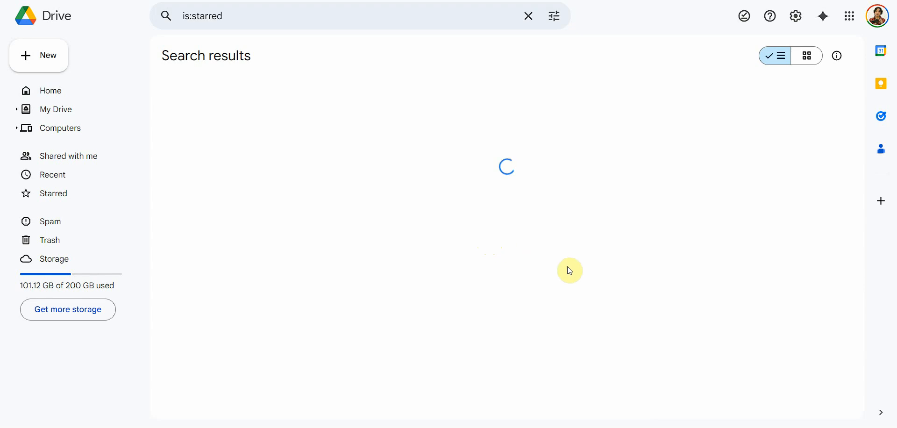